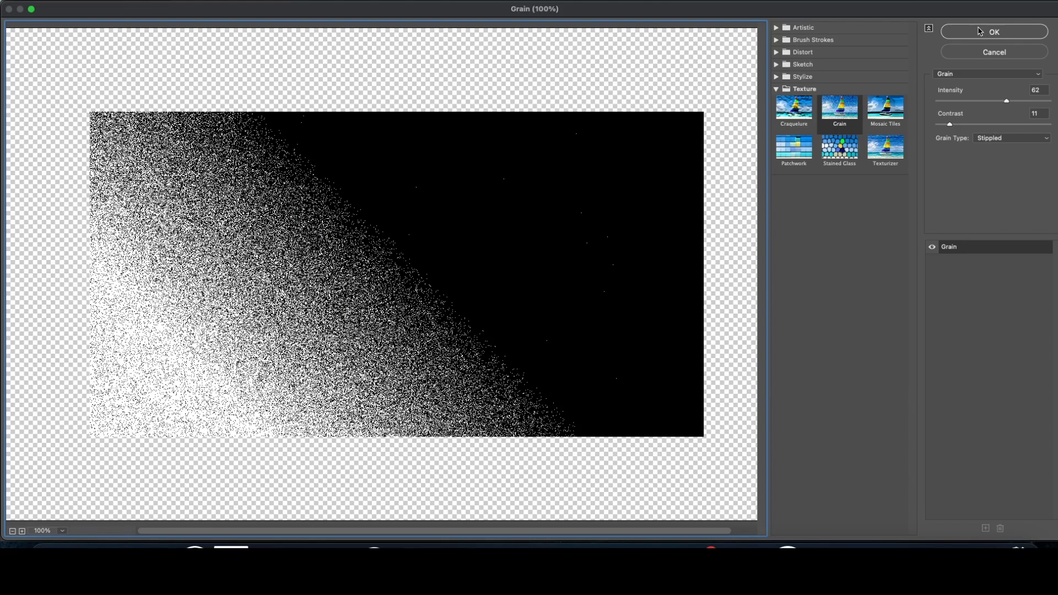
Step: Apply the stippled Grain texture (Intensity 62, Contrast 11) to the tiger's ear
left_click(993, 32)
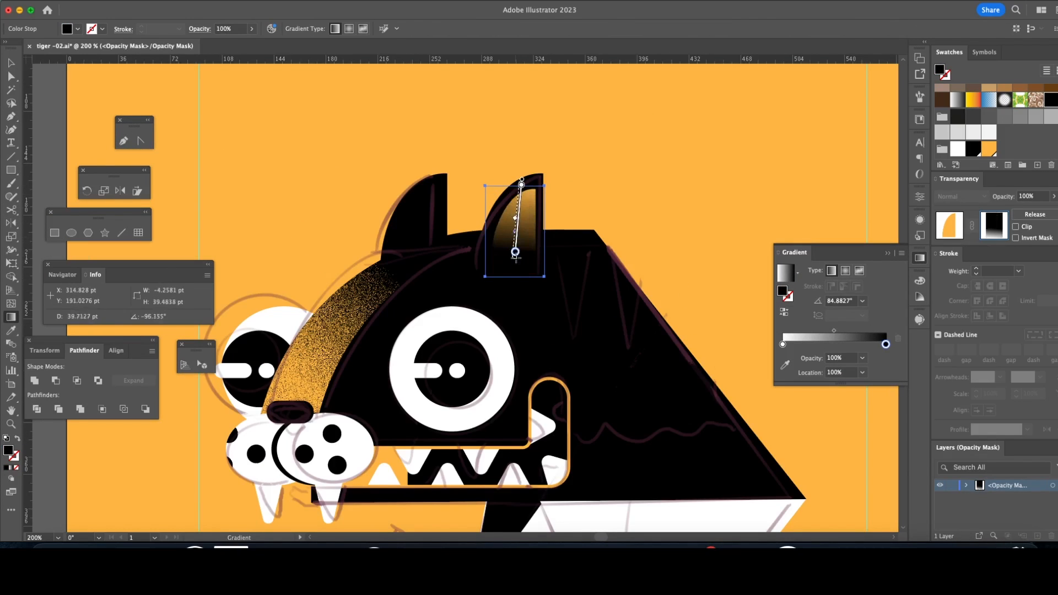
Step: Exit the ear's mask, then add and edit an opacity mask on the large body triangle
left_click(638, 180)
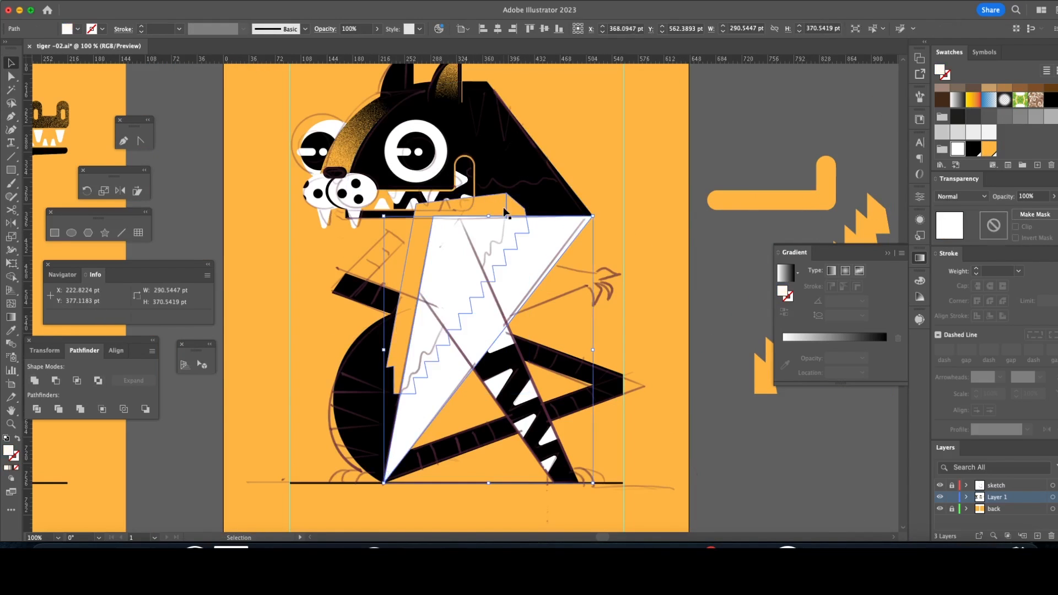
left_click(1034, 214)
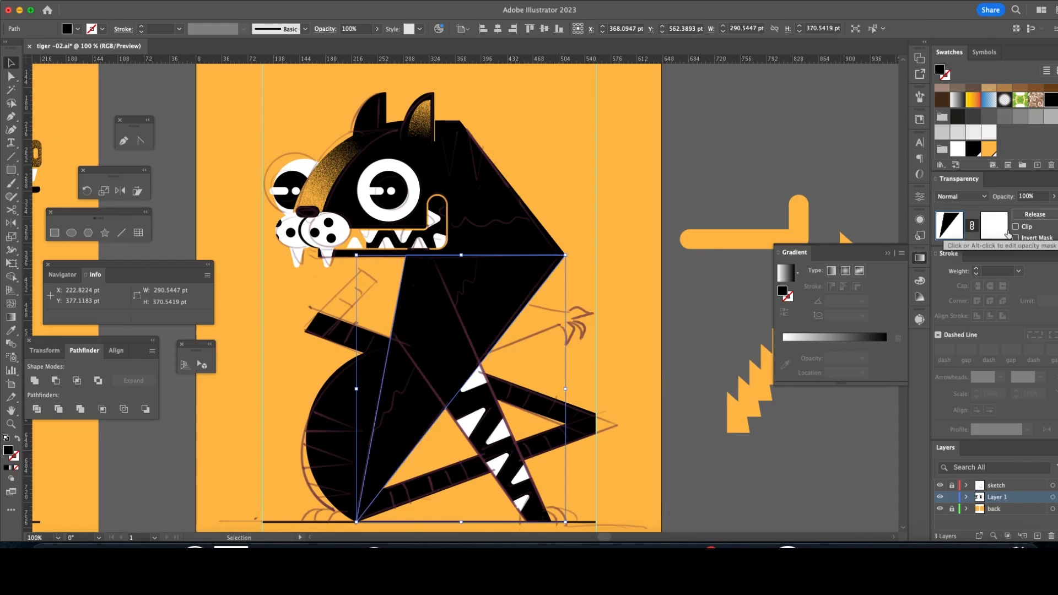
left_click(992, 226)
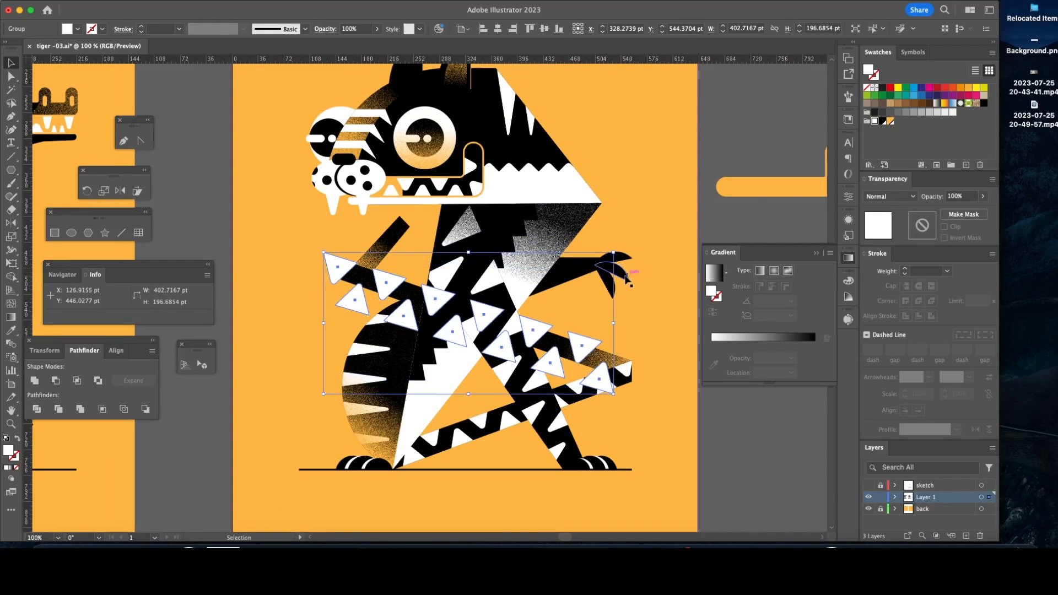
left_click(963, 214)
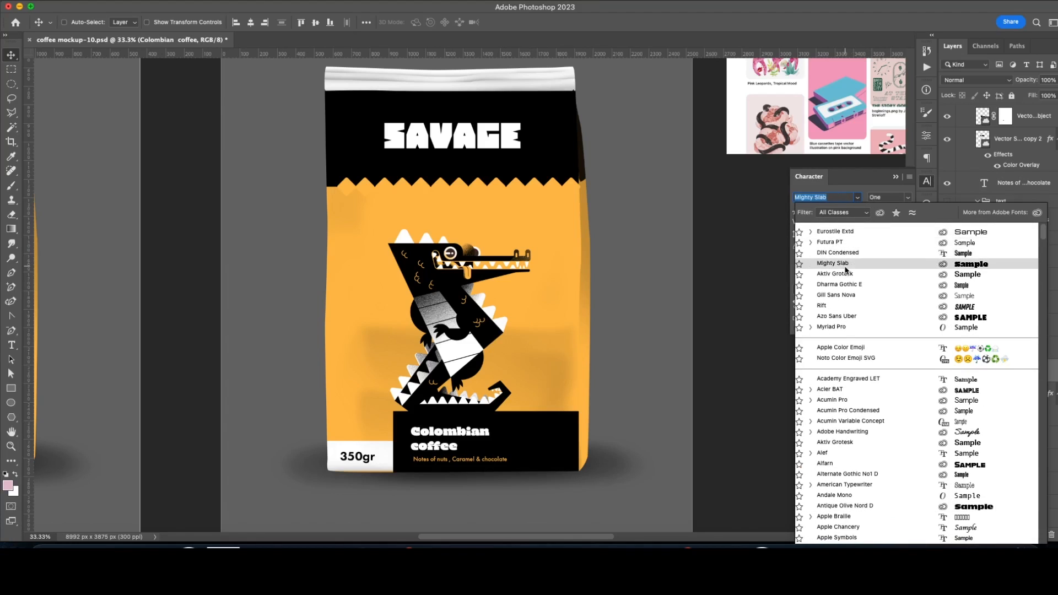
Step: Choose Mighty Slab from the Character panel font list for the Colombian coffee label
left_click(835, 274)
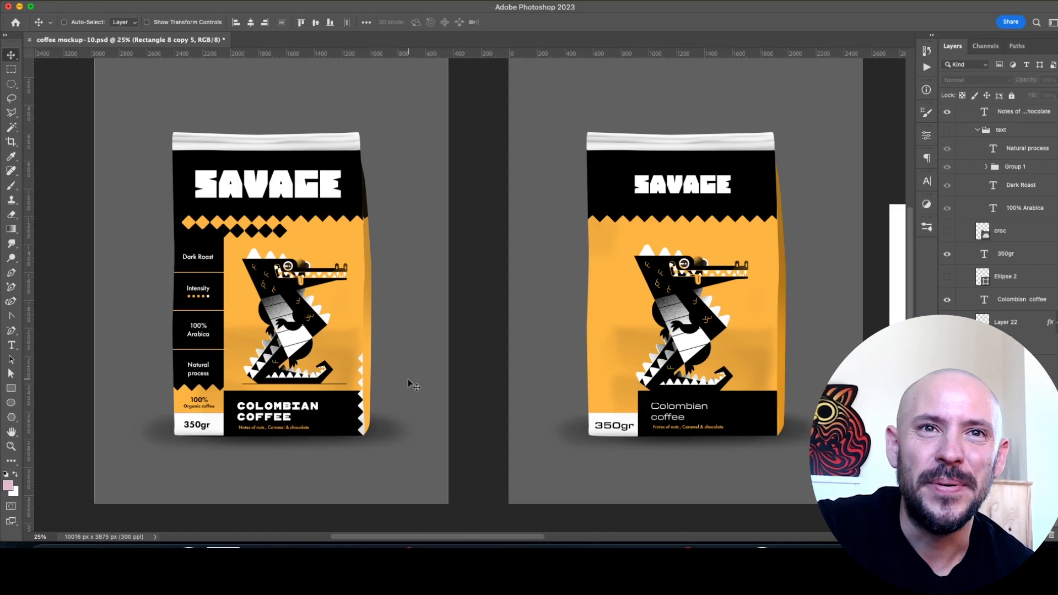
mouse_move(421, 386)
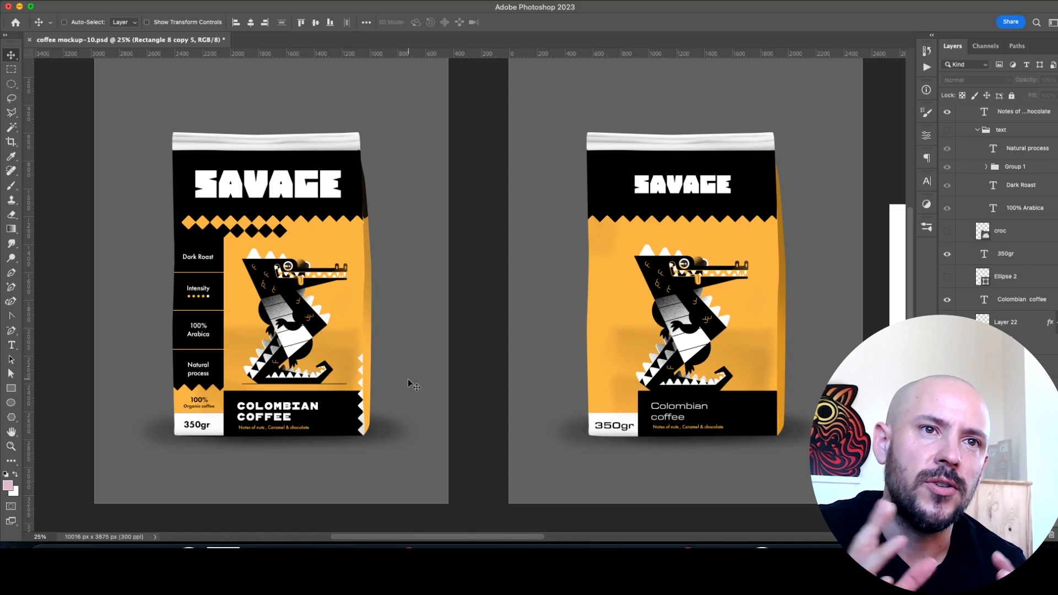
mouse_move(578, 410)
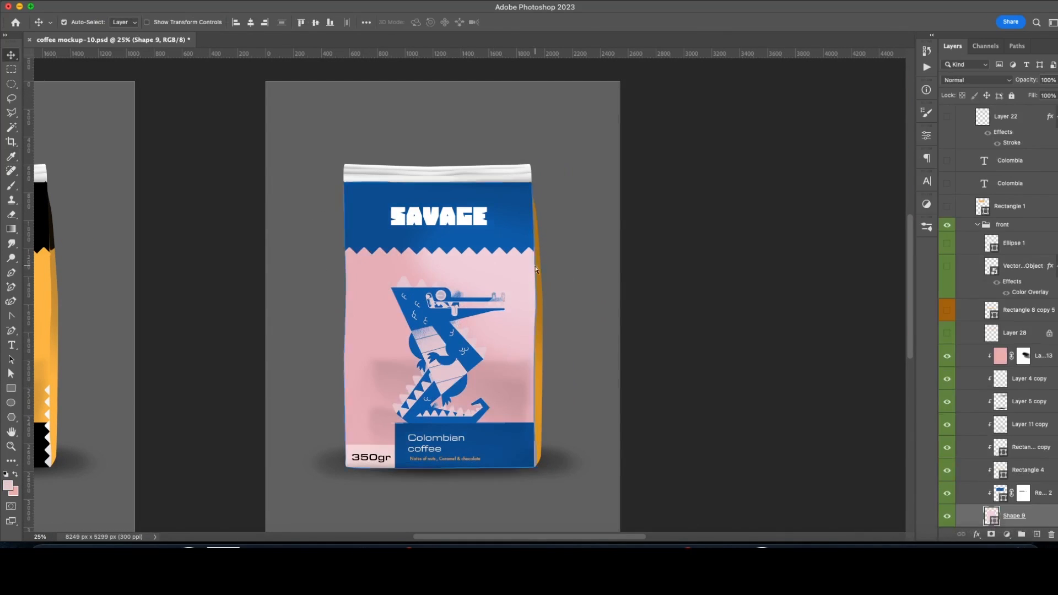
Step: Set the Illustrator background swatch to pale pink FAD0E5
scroll("down", 3)
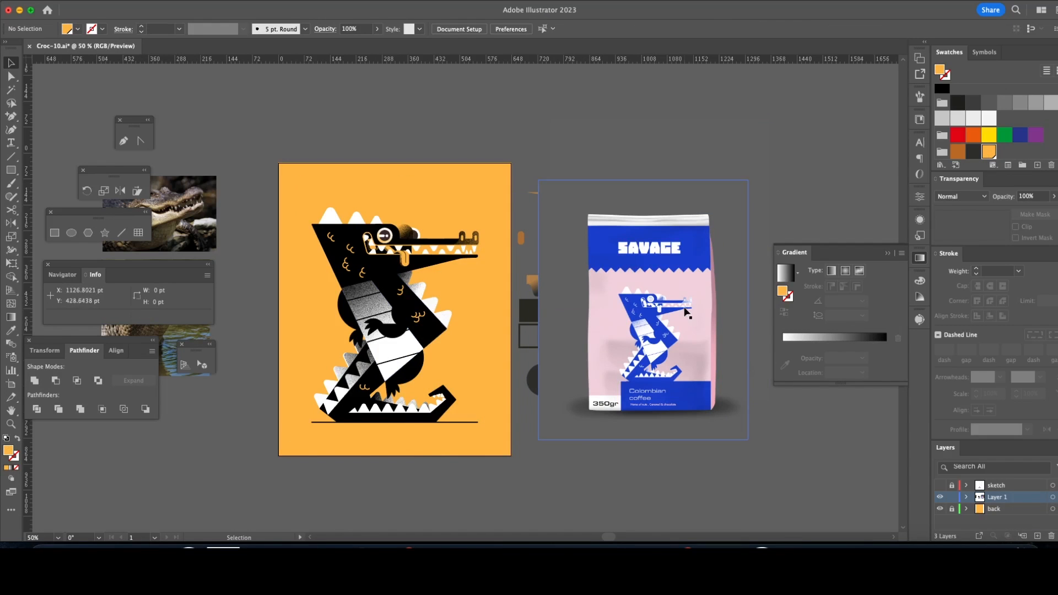
double_click(989, 152)
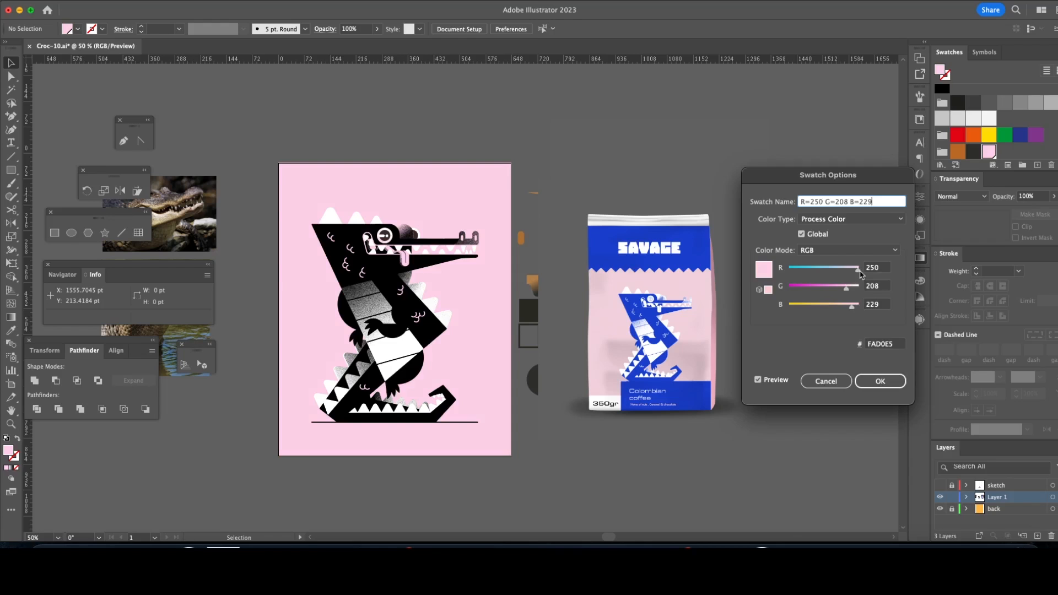
left_click(880, 381)
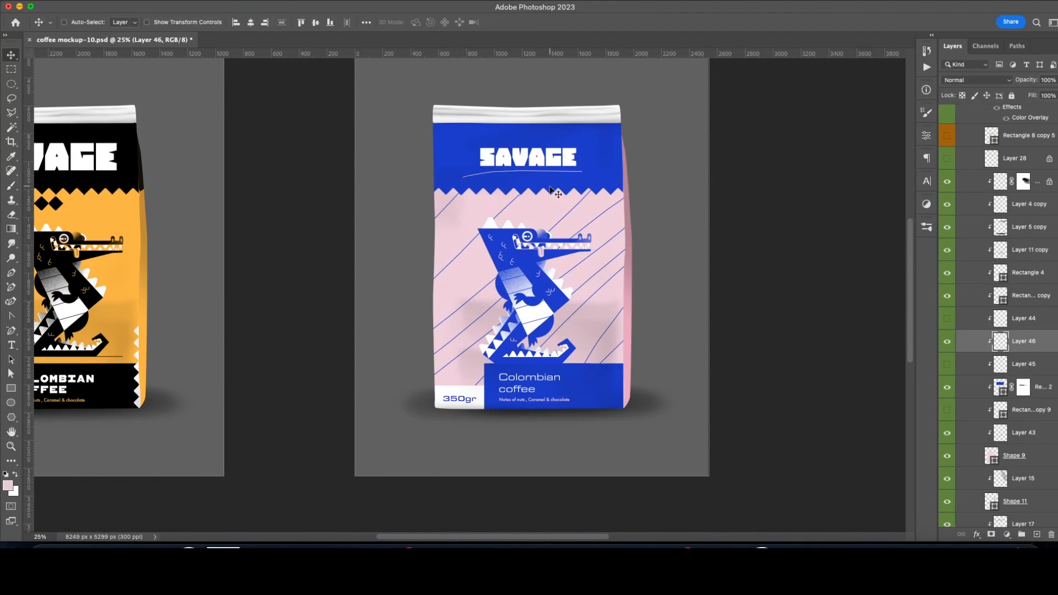
Step: Tint the backdrop pink with a Hue/Saturation adjustment (Saturation +39, Lightness -11)
left_click(12, 186)
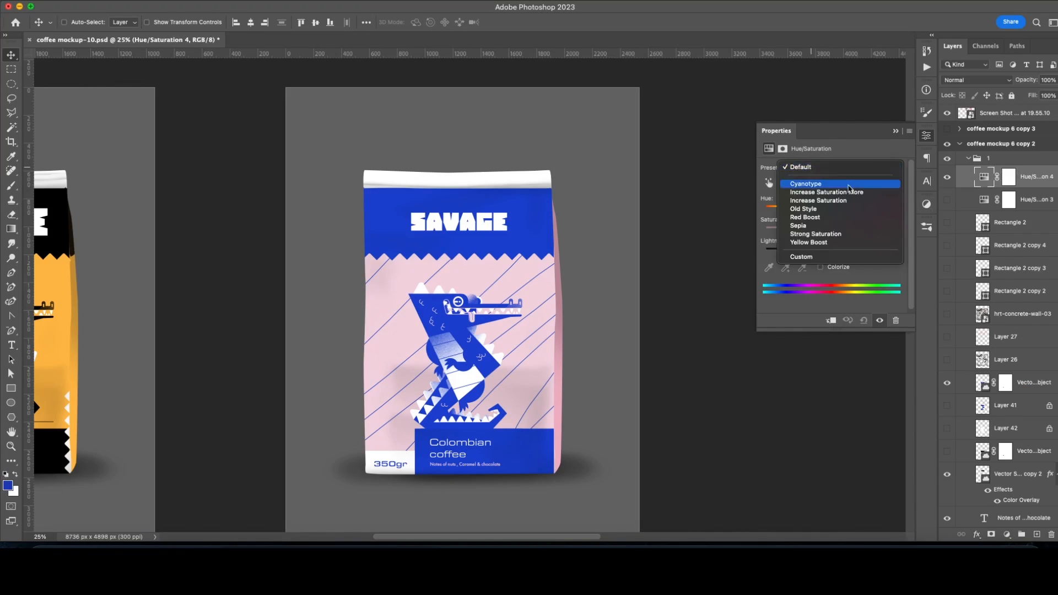
left_click(805, 183)
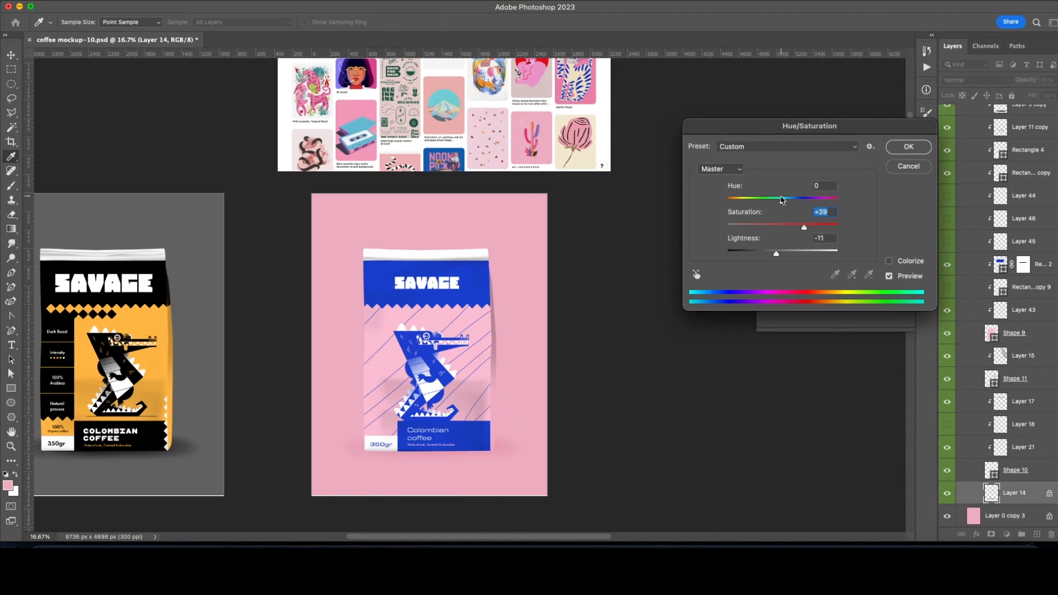
left_click(908, 147)
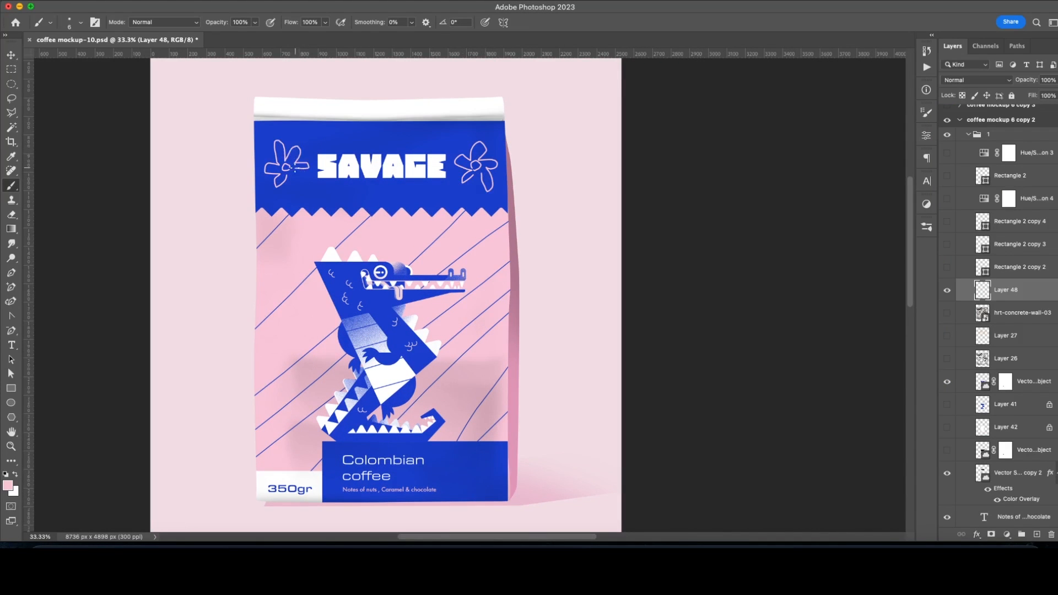
left_click(12, 55)
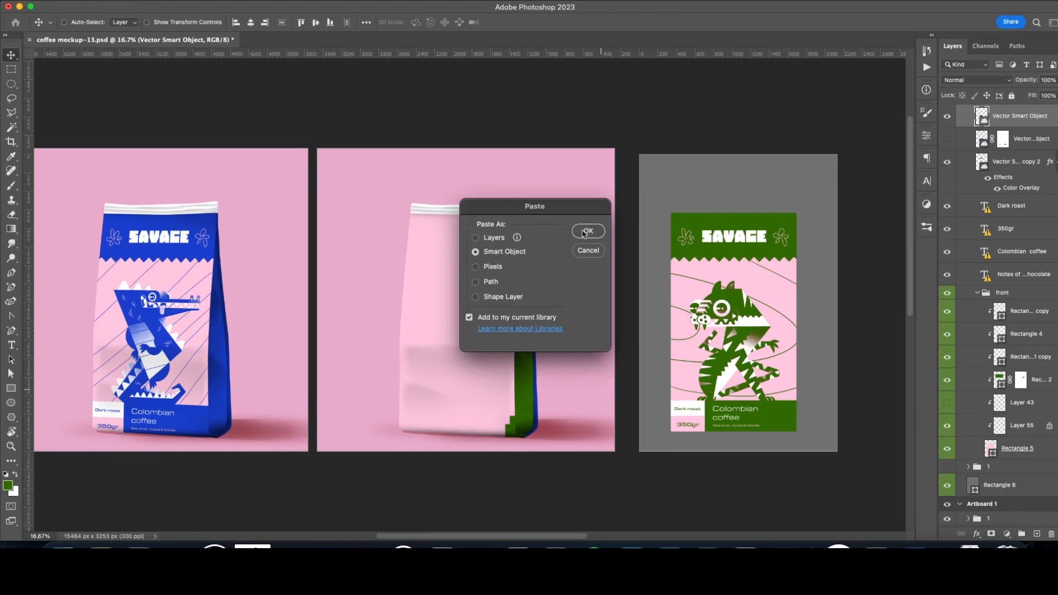
Step: Paste the green Illustrator artwork into the mockup as a Smart Object
left_click(586, 231)
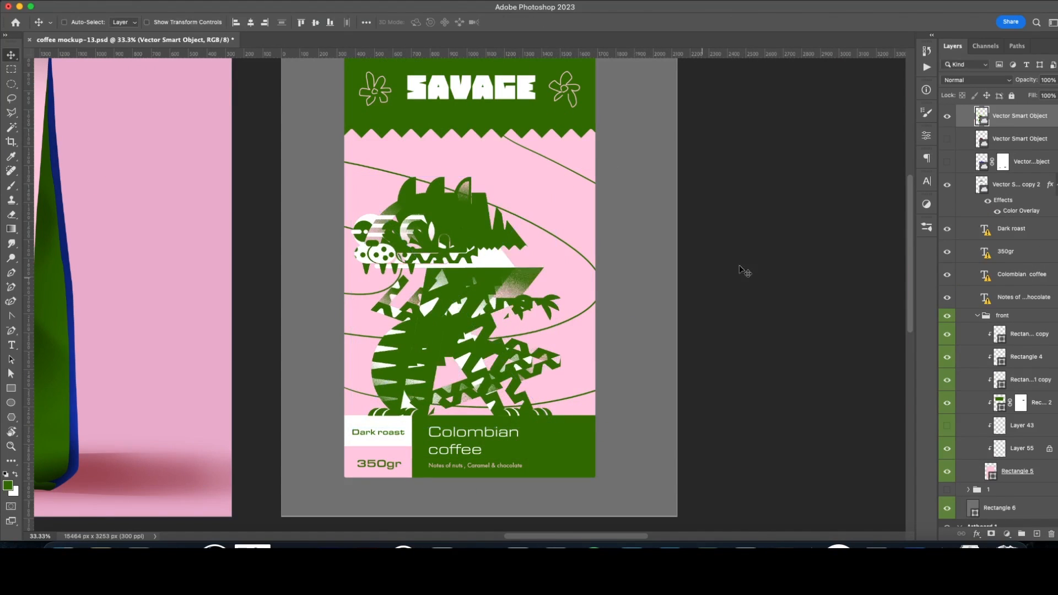